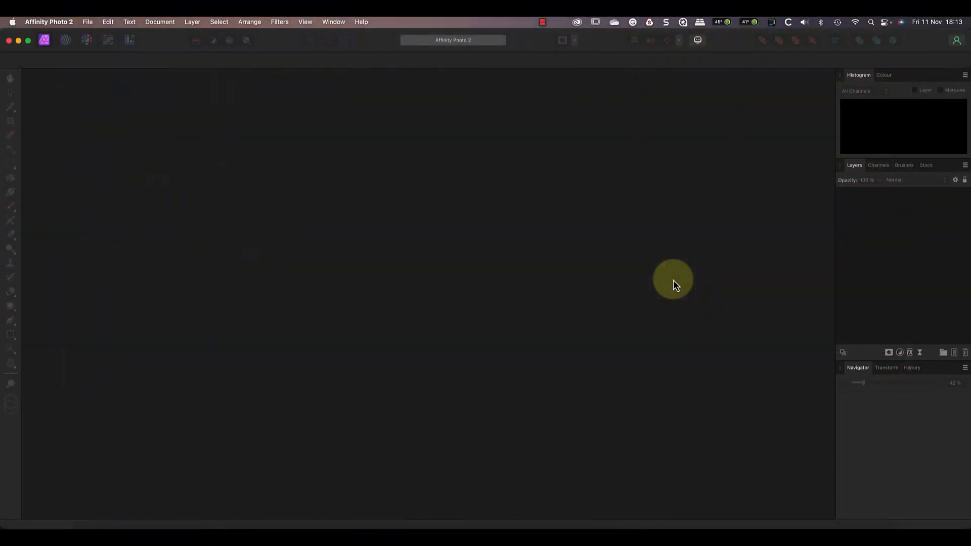
pyautogui.moveTo(323, 149)
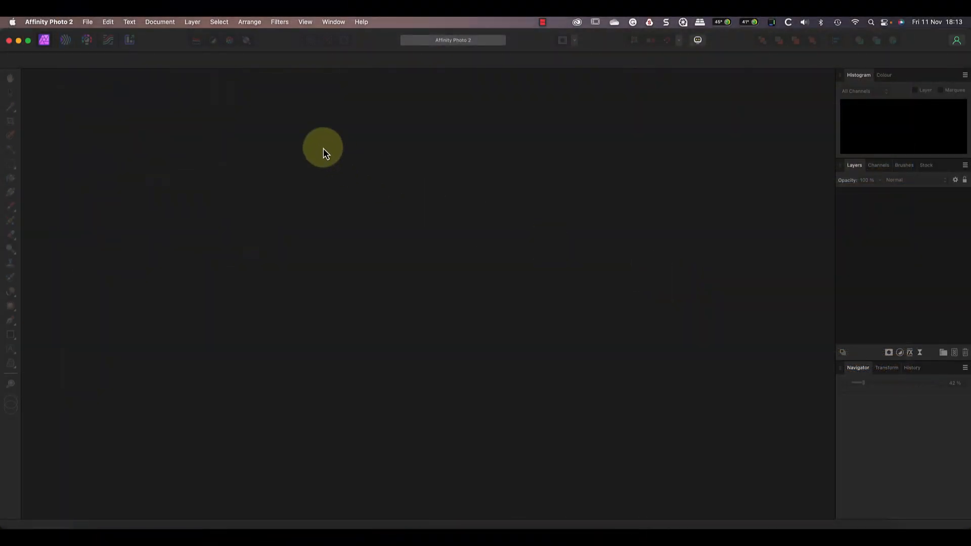
# Step: Browse the File menu's recently opened documents
pyautogui.click(87, 22)
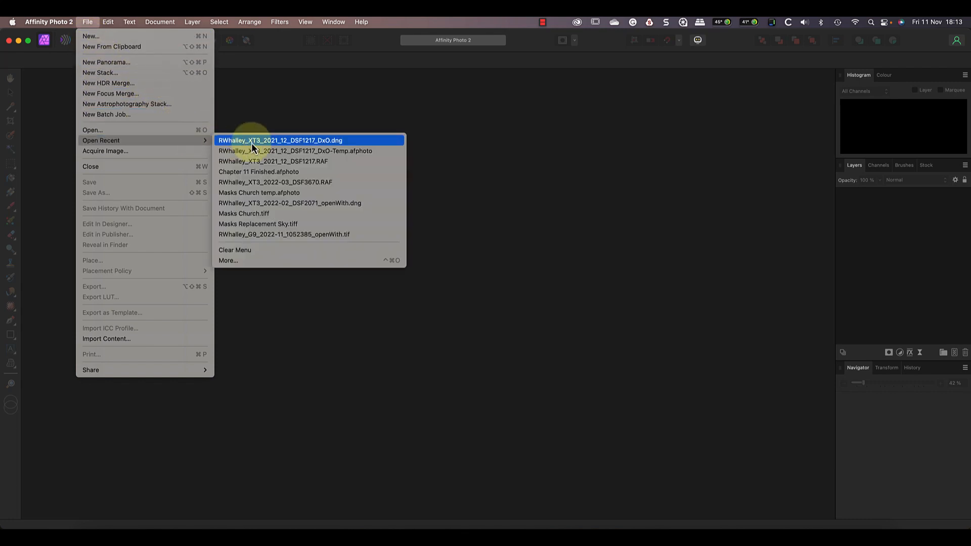
# Step: Load the beach sunset DNG from the recent files into the Develop persona
pyautogui.click(280, 140)
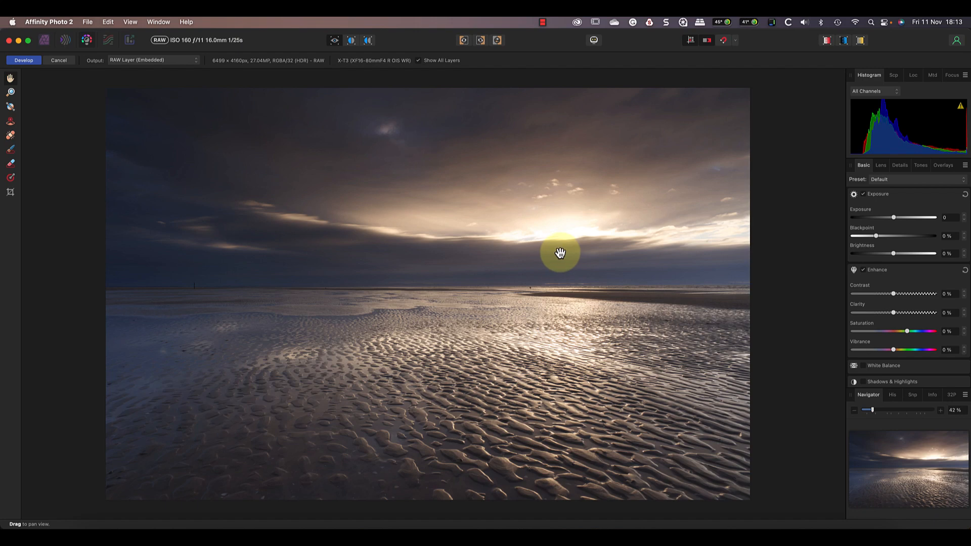
pyautogui.moveTo(876, 241)
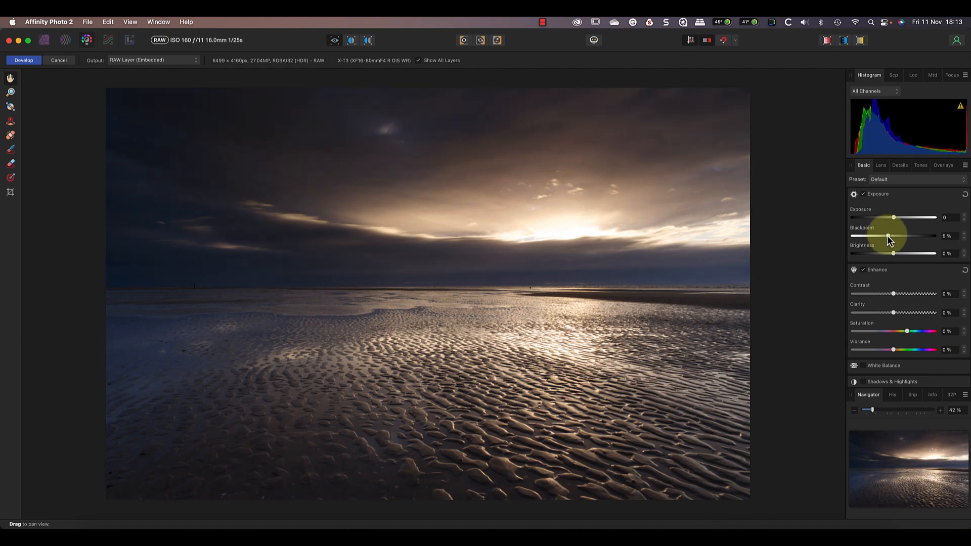
pyautogui.moveTo(784, 285)
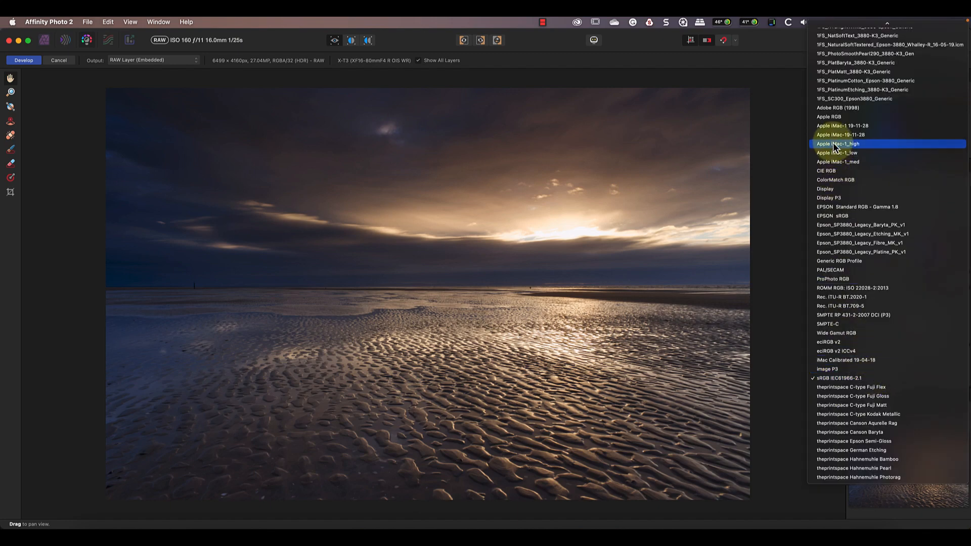
# Step: Choose Adobe RGB (1998) as the output colour profile for the RAW development
pyautogui.click(838, 107)
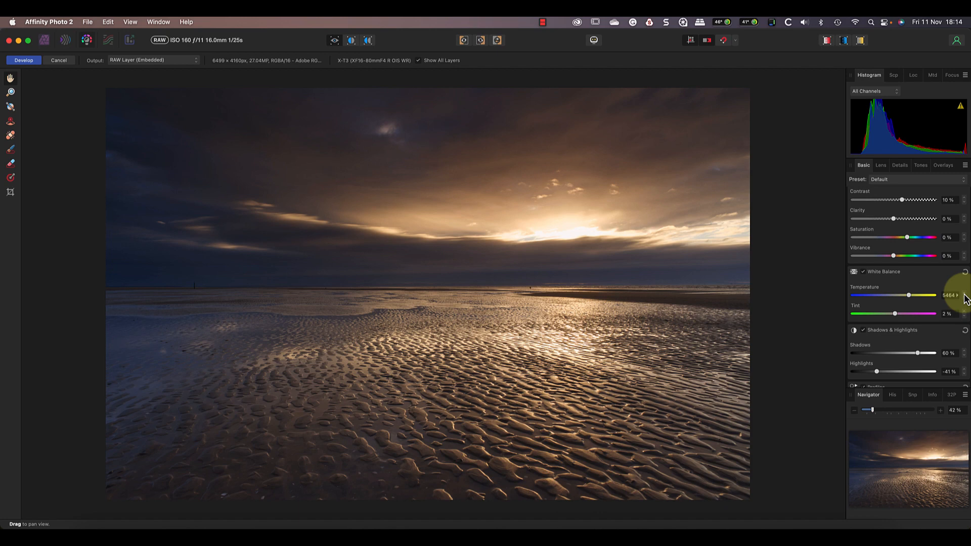
pyautogui.moveTo(962, 297)
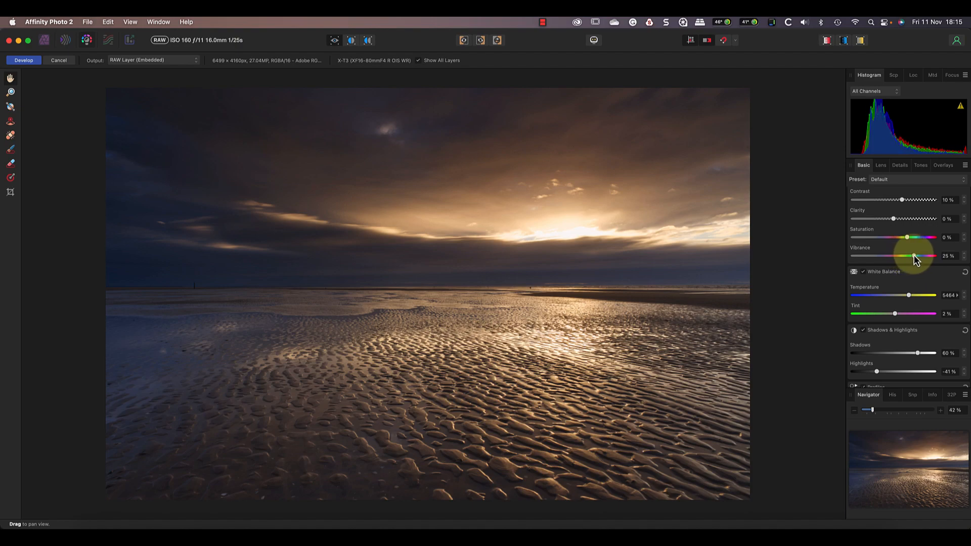
# Step: Show the Details settings to sharpen sand ripples with Detail Refinement 18% radius, 87% amount
pyautogui.click(901, 165)
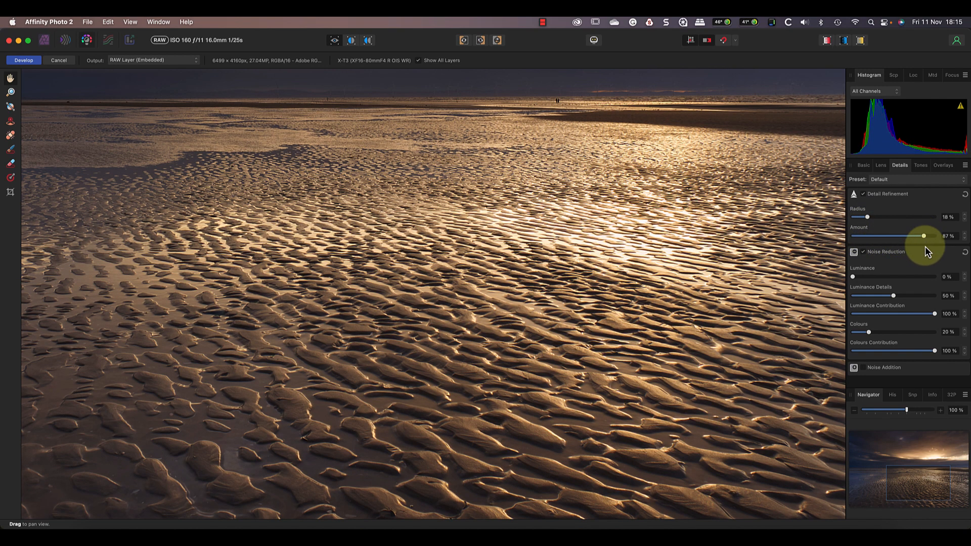
pyautogui.moveTo(858, 415)
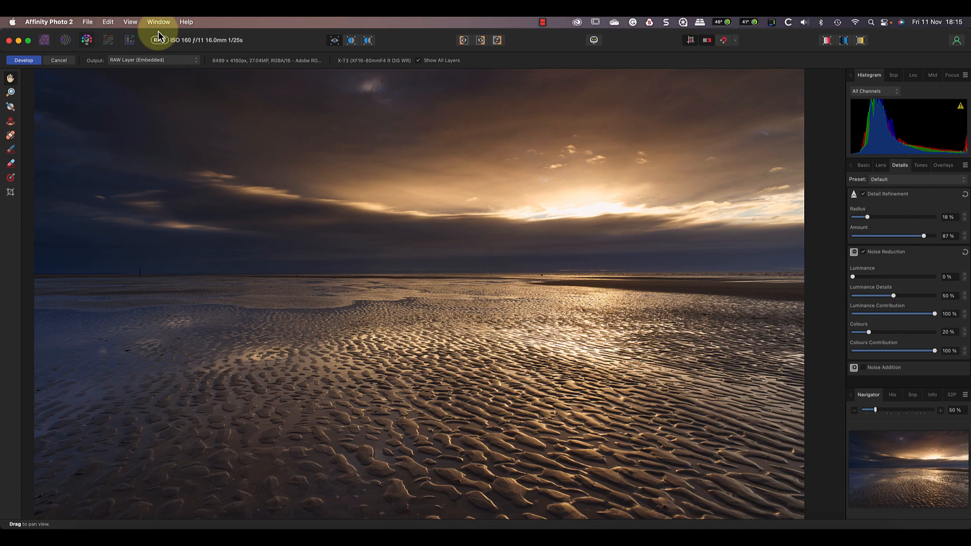
# Step: Commit the development as an embedded RAW layer and return to the Photo Persona
pyautogui.click(154, 60)
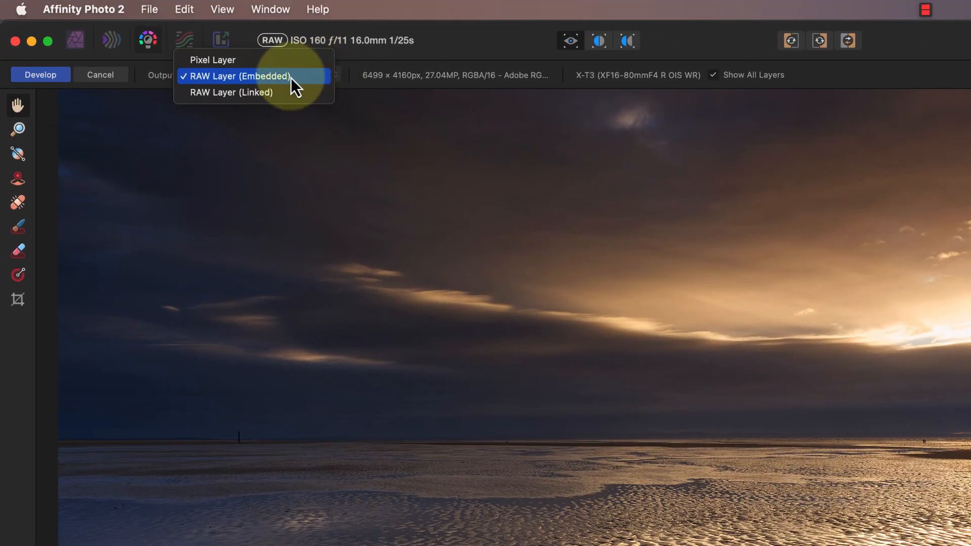
pyautogui.click(237, 76)
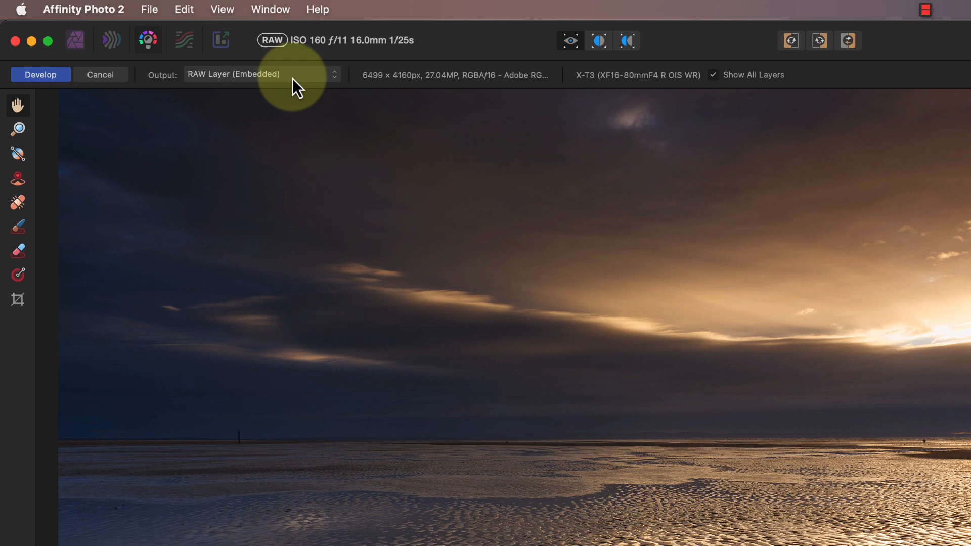
pyautogui.click(40, 74)
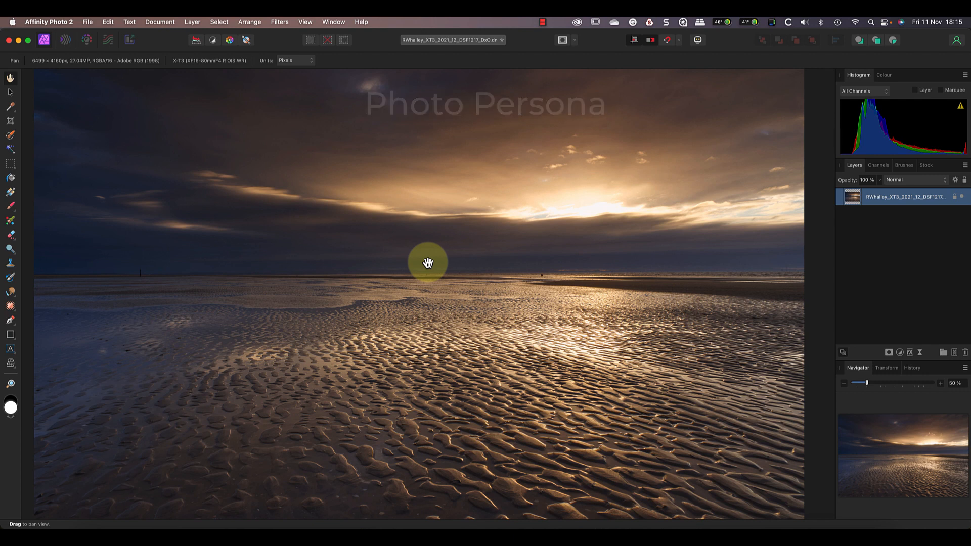
pyautogui.moveTo(663, 237)
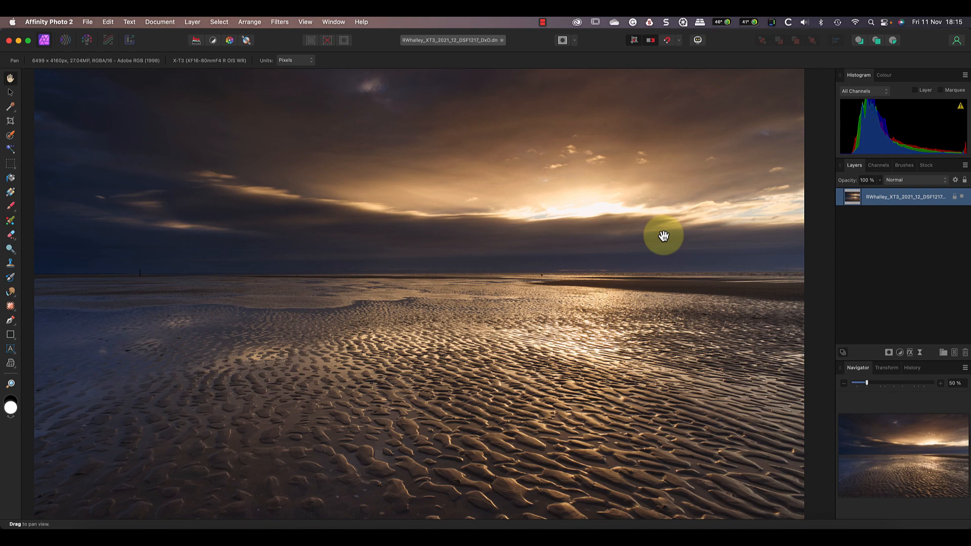
pyautogui.moveTo(861, 206)
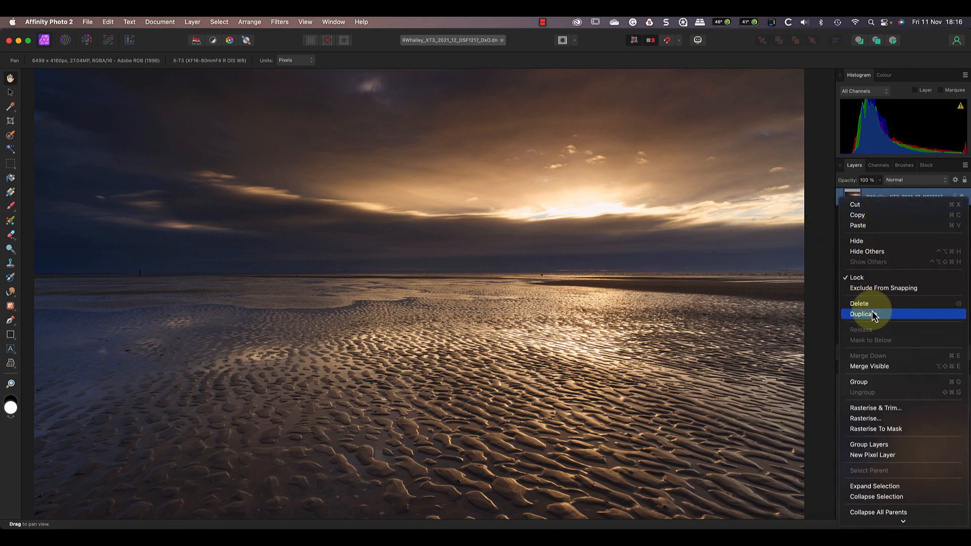
# Step: Duplicate the beach RAW layer from the Layers panel context menu
pyautogui.click(863, 314)
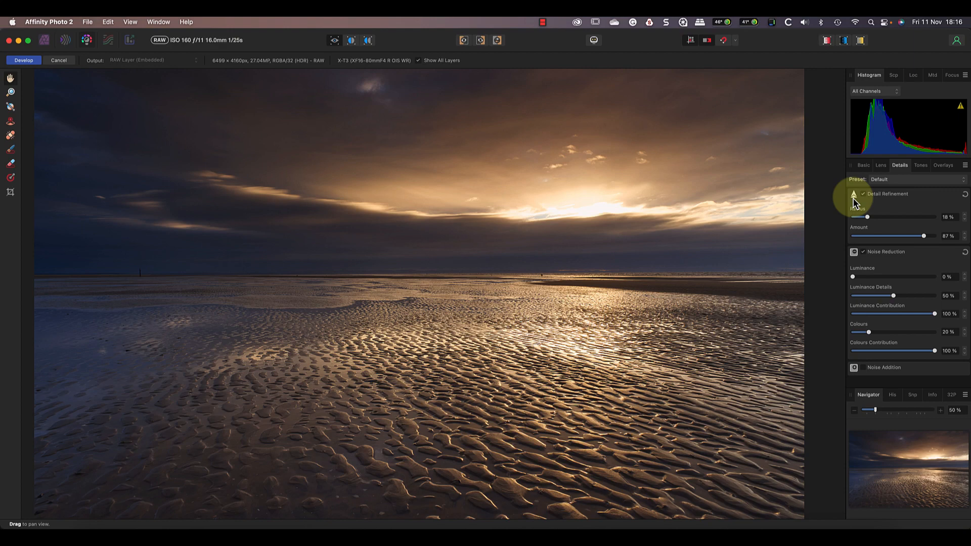
pyautogui.moveTo(755, 248)
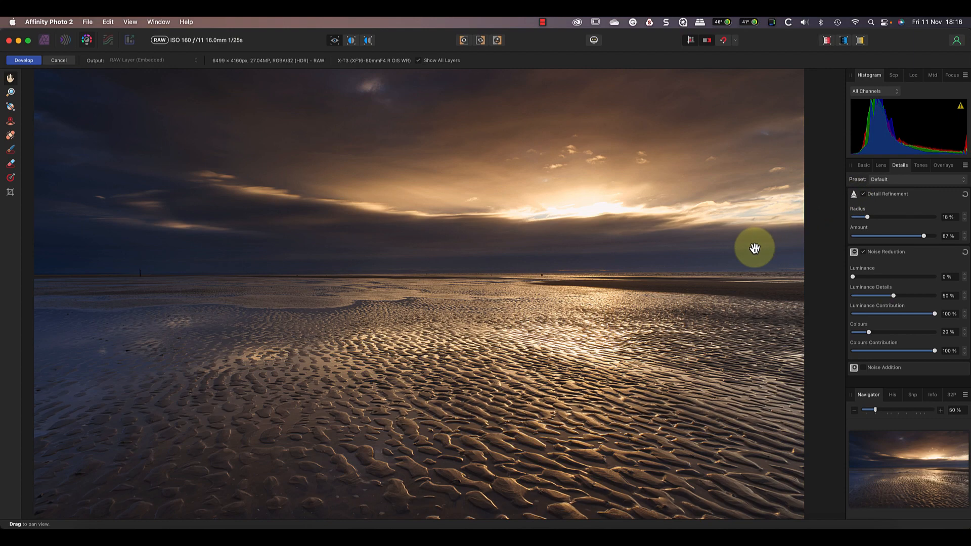
pyautogui.moveTo(910, 278)
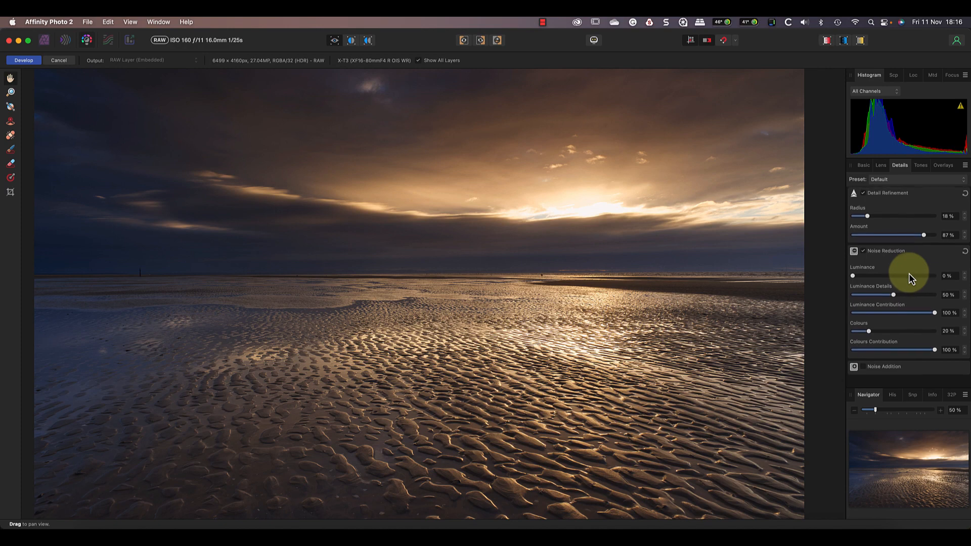
# Step: Develop the copy cooler at 4854 K, 1% tint, 15% clarity, 15% saturation, 30% vibrance
pyautogui.click(863, 165)
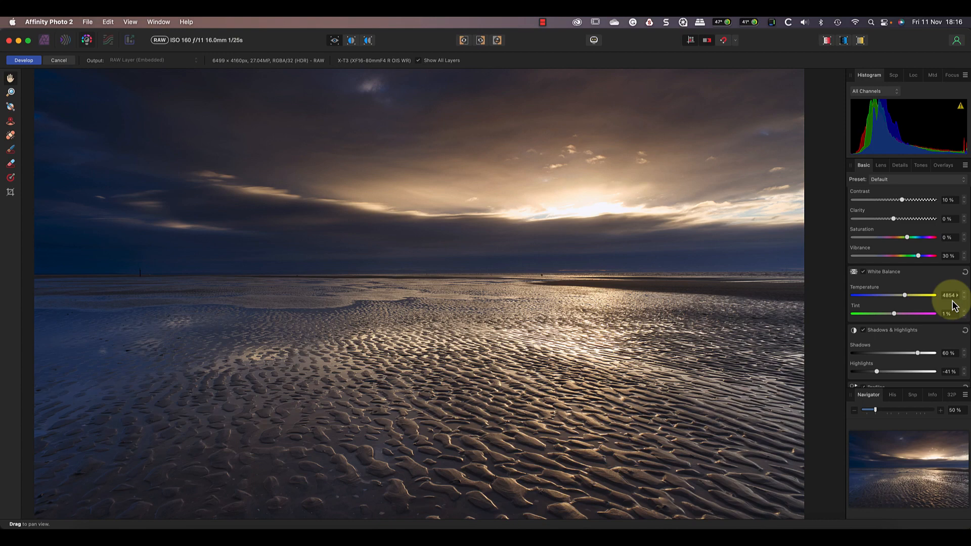
pyautogui.moveTo(896, 222)
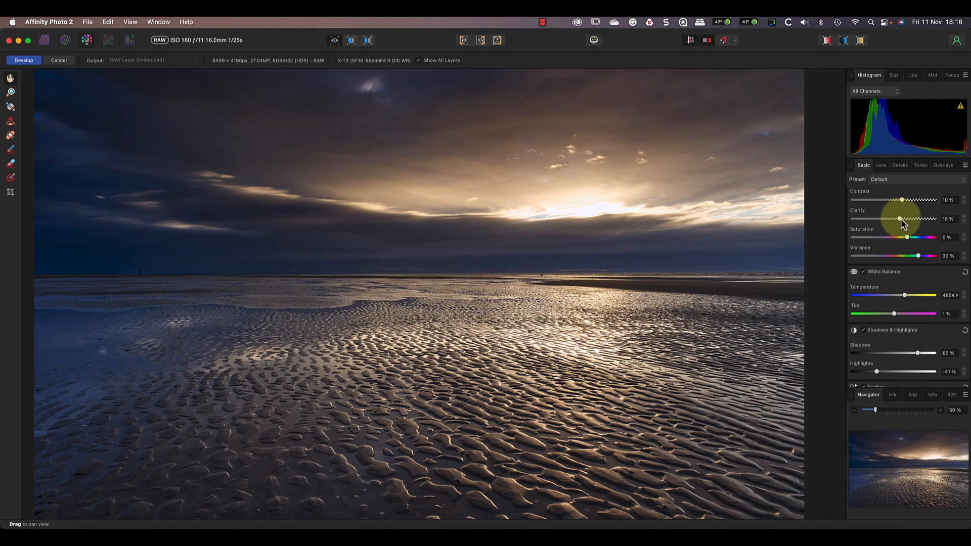
pyautogui.moveTo(902, 229)
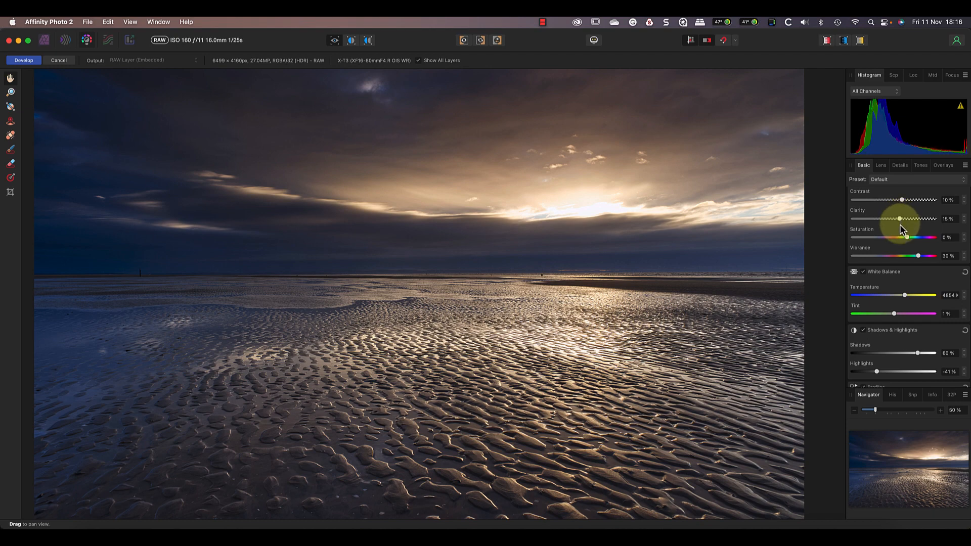
pyautogui.moveTo(908, 241)
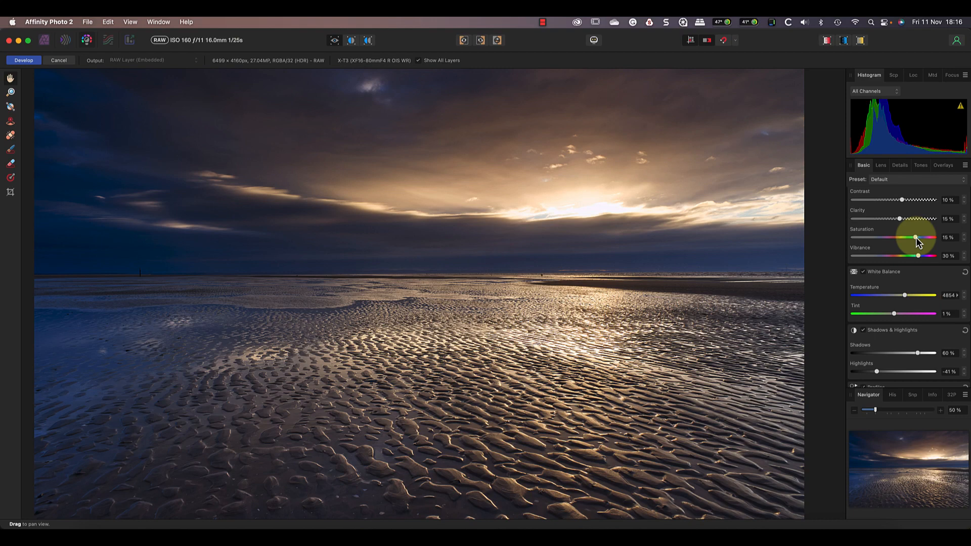
pyautogui.click(23, 60)
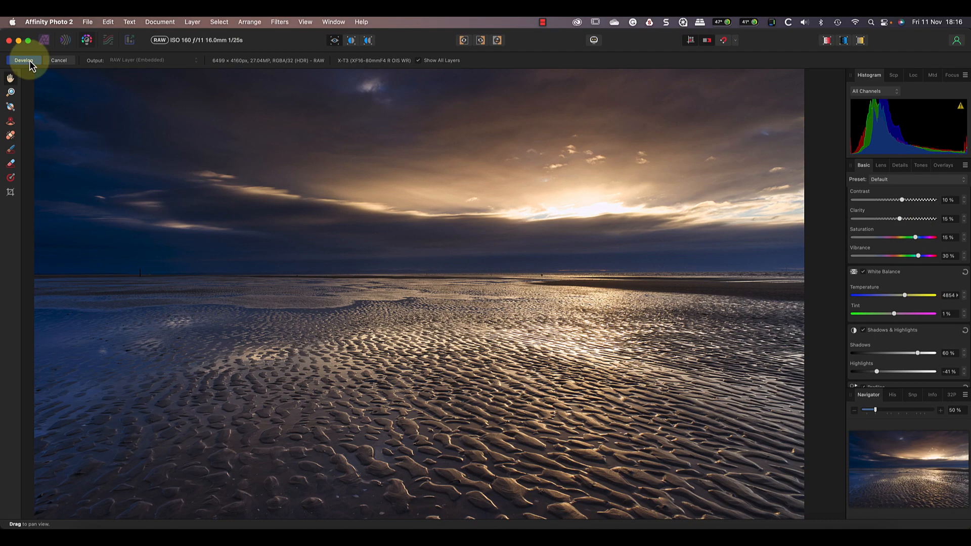
# Step: Commit the cooler development so the copy returns as the Blue layer above the original
pyautogui.click(23, 60)
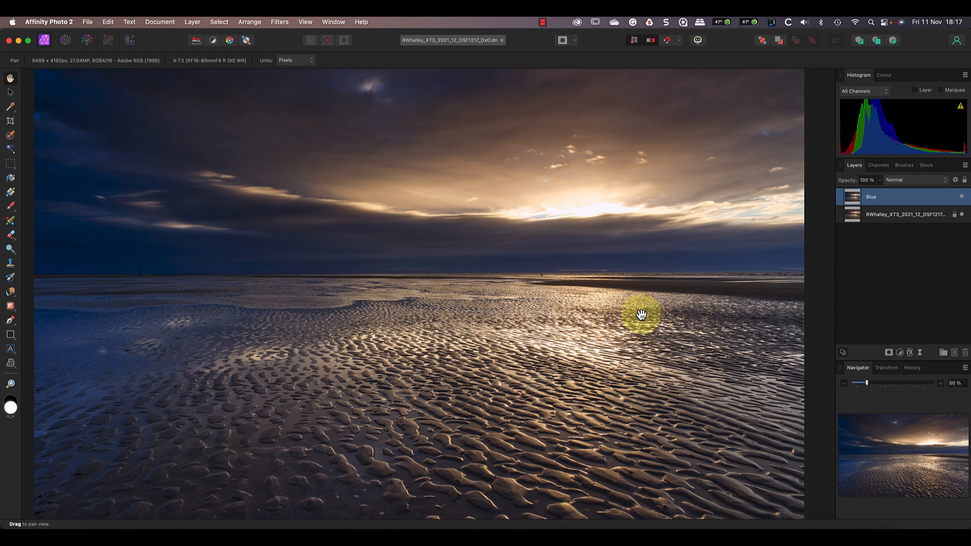
pyautogui.moveTo(927, 233)
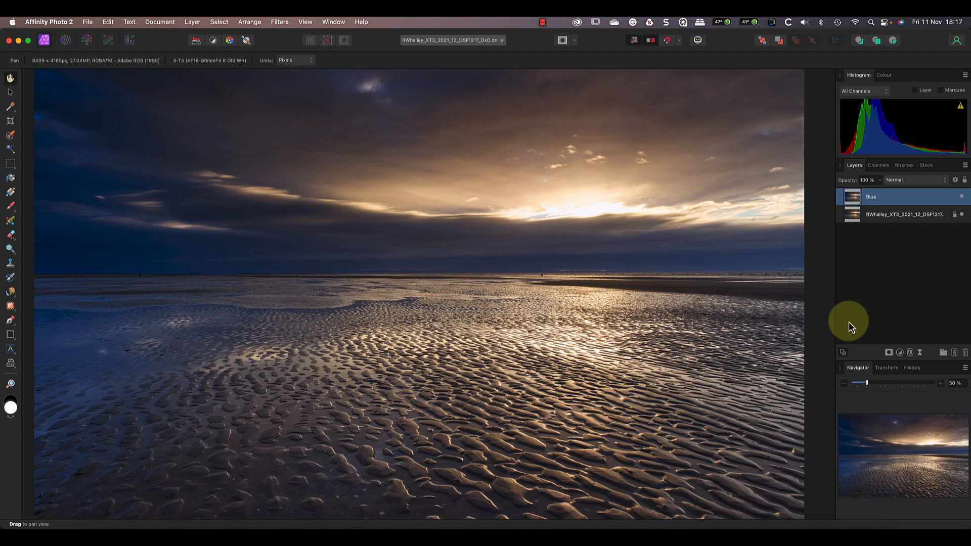
pyautogui.moveTo(879, 327)
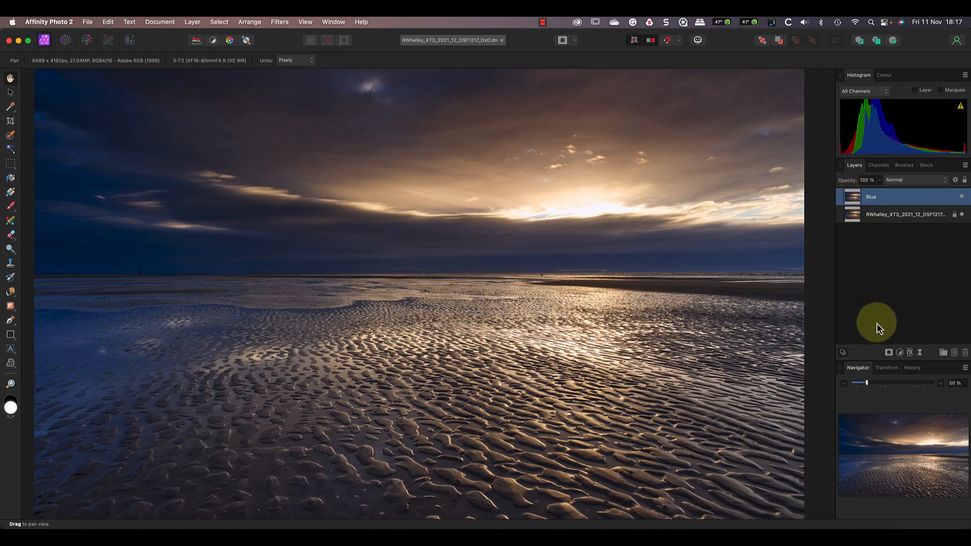
# Step: Add a live hue range mask to Blue targeting blues (217°–247°) and preview it in greyscale
pyautogui.click(901, 352)
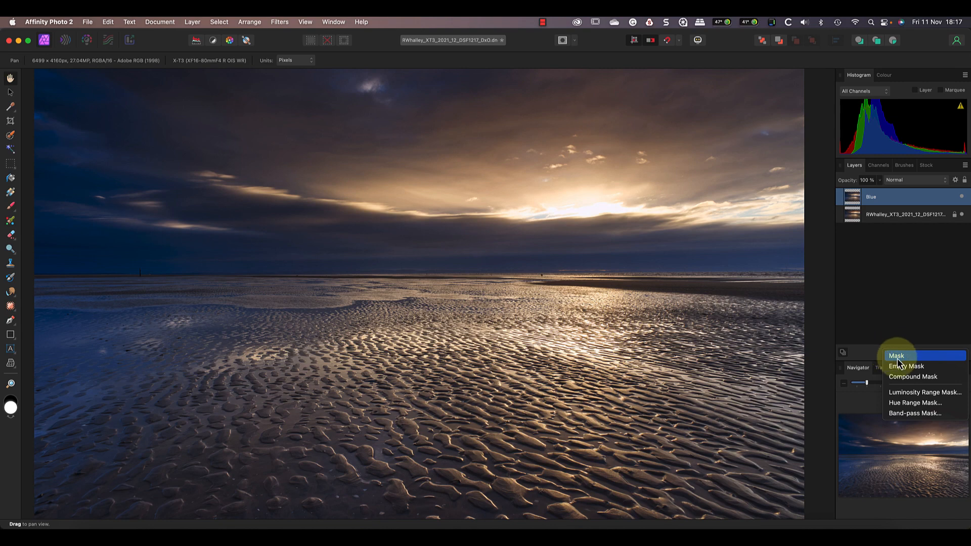
pyautogui.click(915, 403)
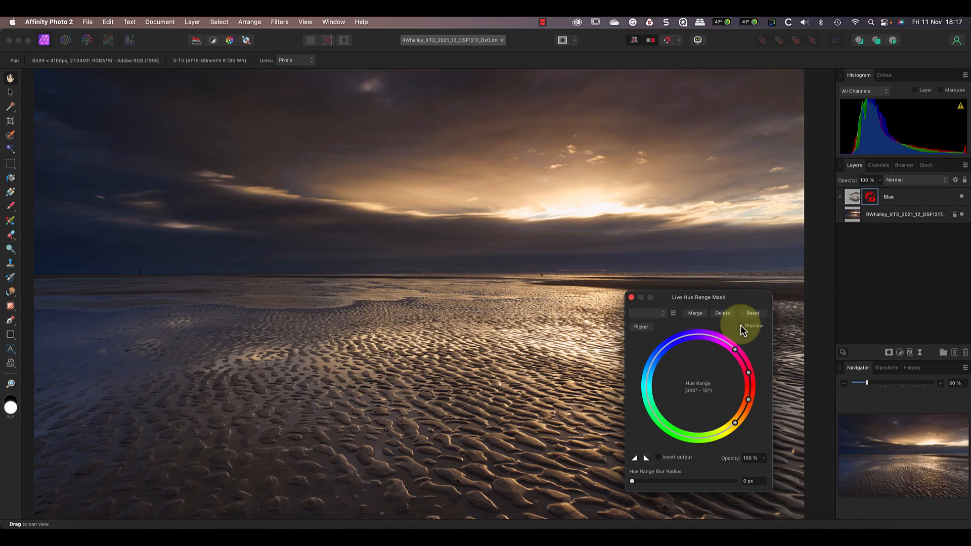
pyautogui.click(754, 327)
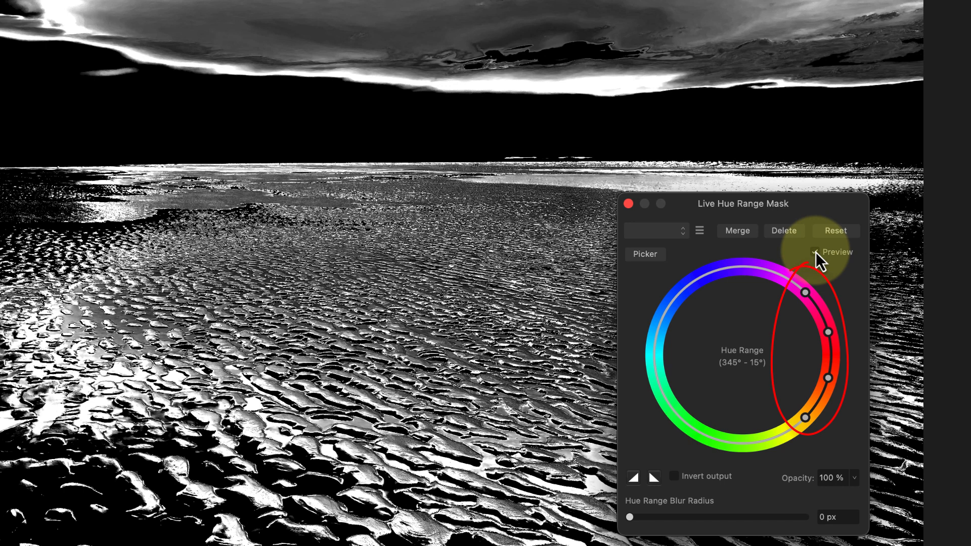
pyautogui.click(816, 253)
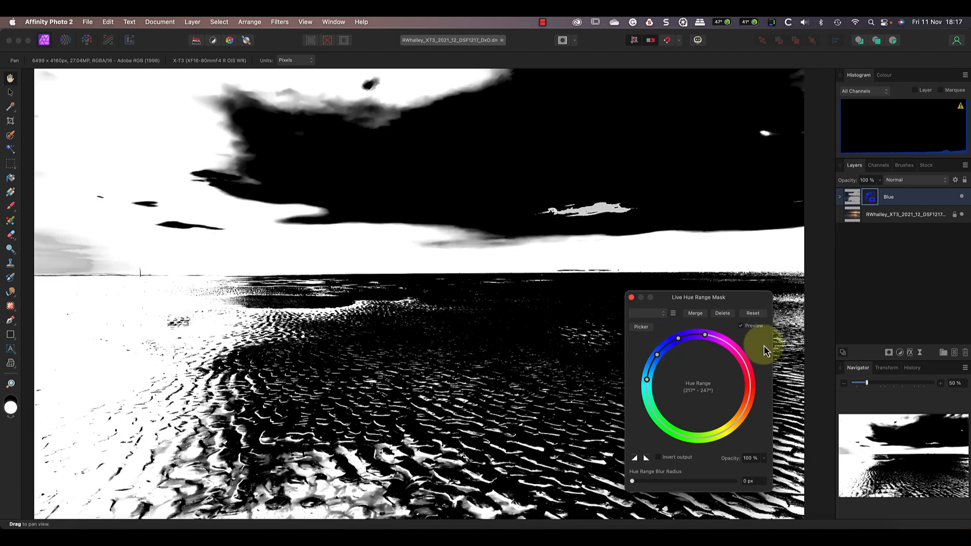
pyautogui.moveTo(745, 328)
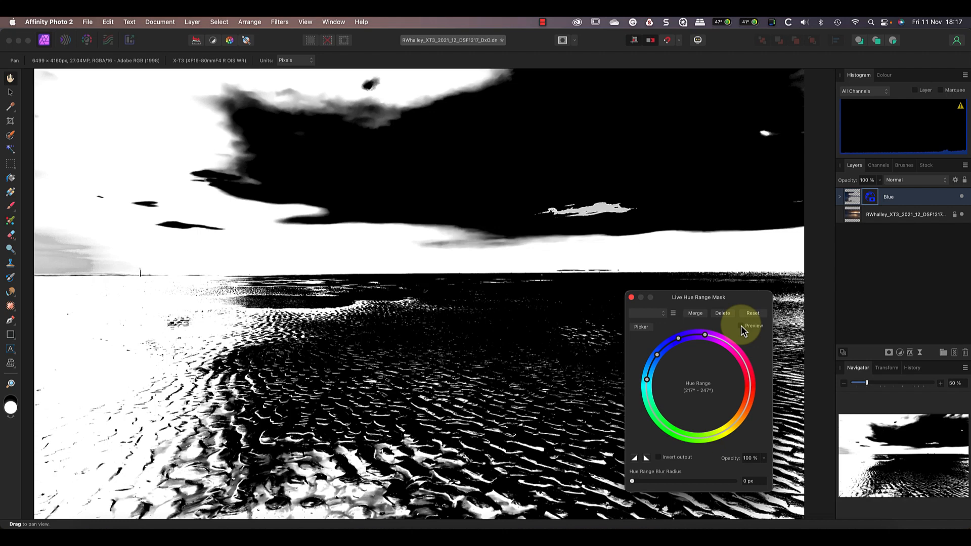
# Step: Soften the hue range mask with about 46 px blur, checking the blend with preview toggled
pyautogui.click(753, 326)
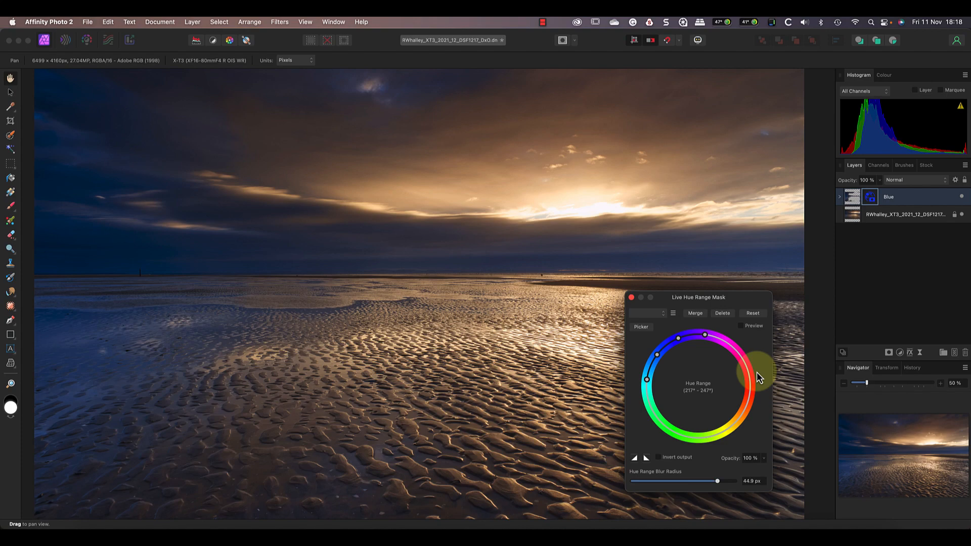
pyautogui.click(740, 327)
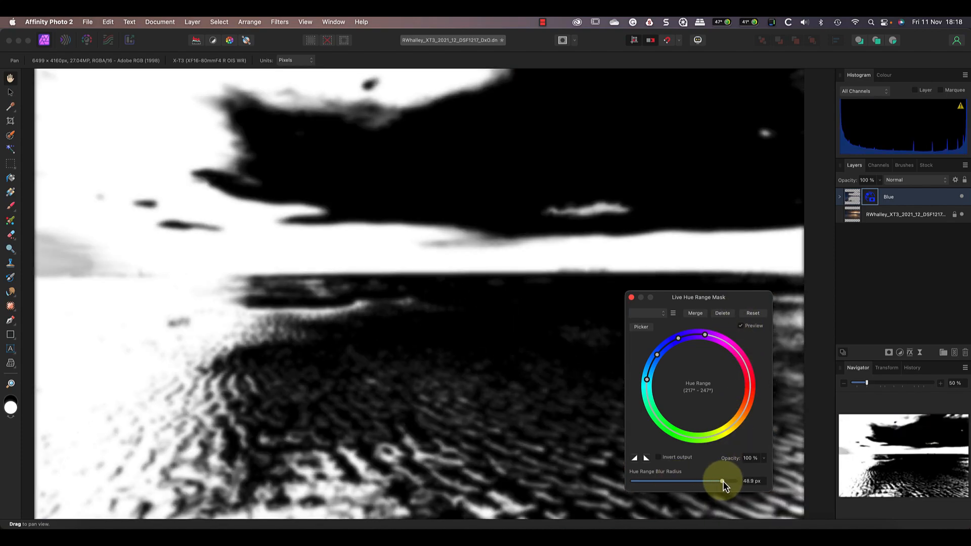
pyautogui.click(741, 325)
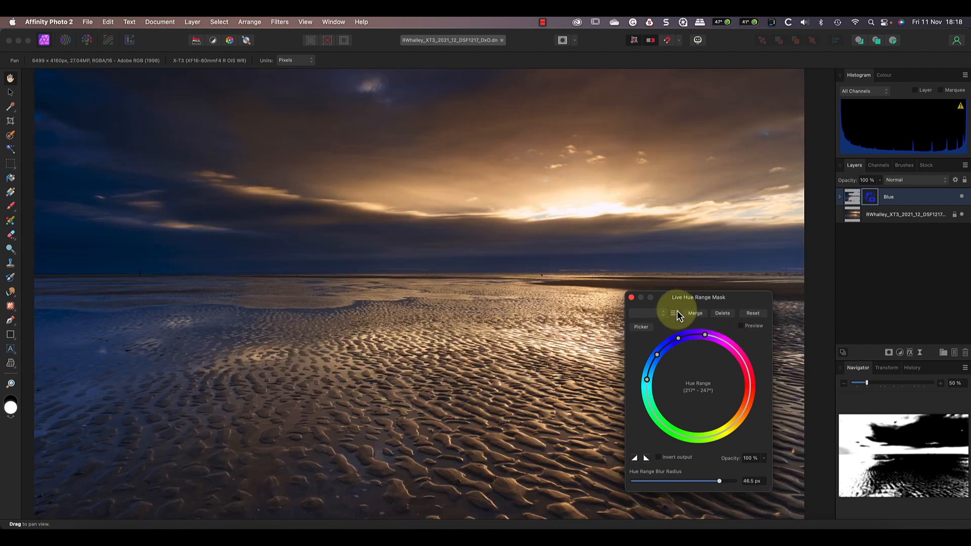
pyautogui.click(695, 314)
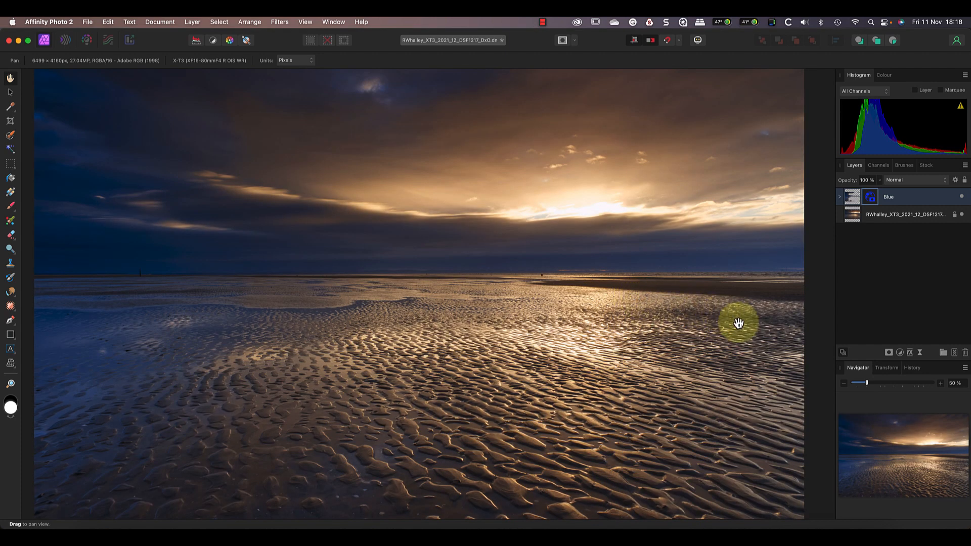
pyautogui.moveTo(740, 276)
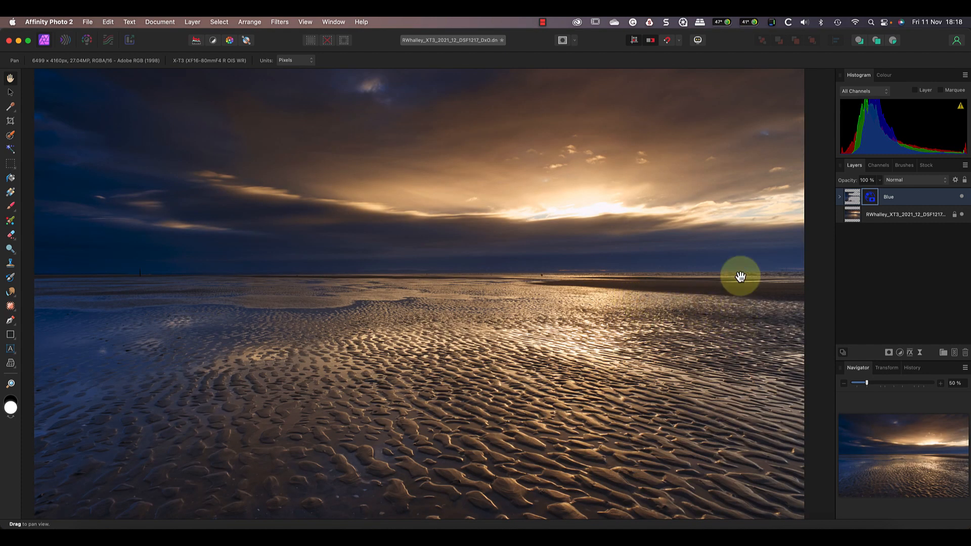
pyautogui.click(852, 199)
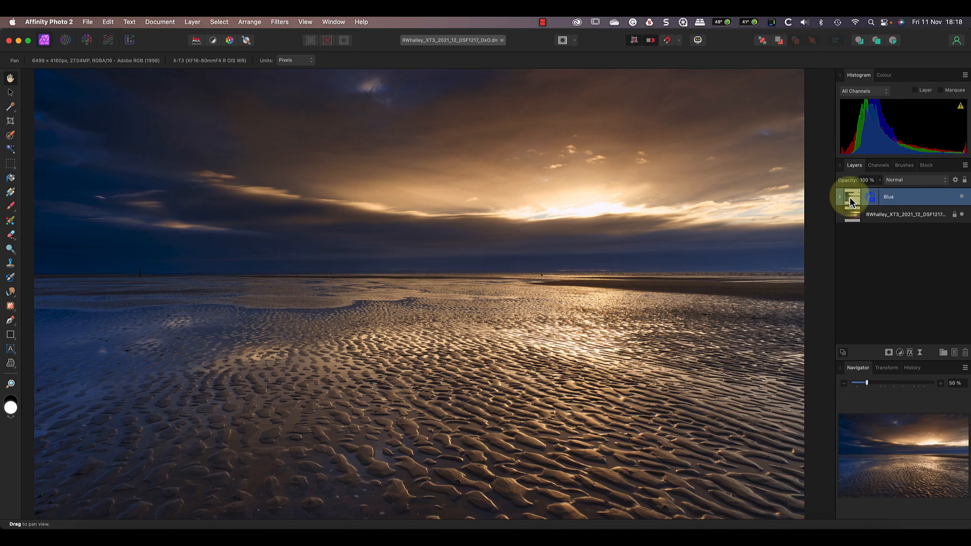
# Step: Redevelop the Blue RAW layer with 0% saturation, about 16% vibrance and 4965 K temperature
pyautogui.doubleClick(852, 197)
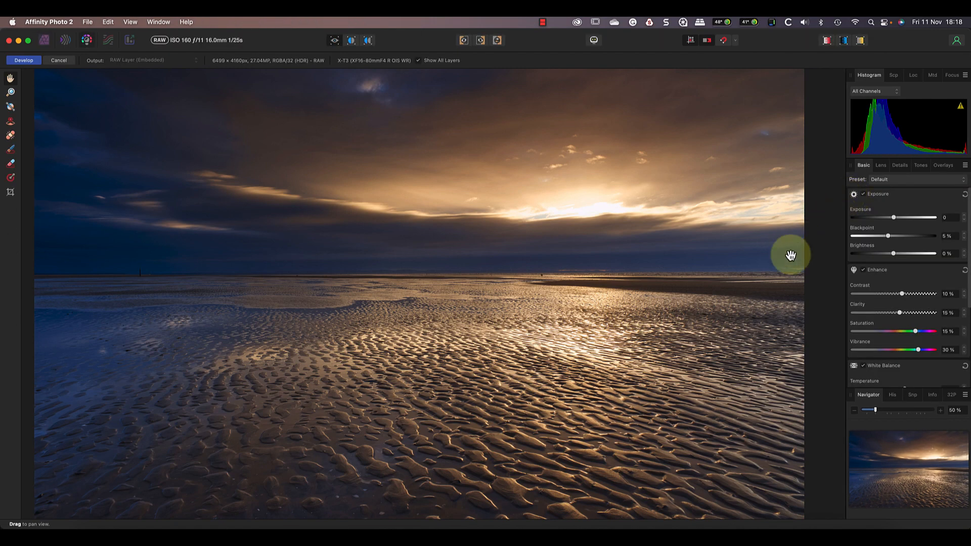
pyautogui.moveTo(832, 305)
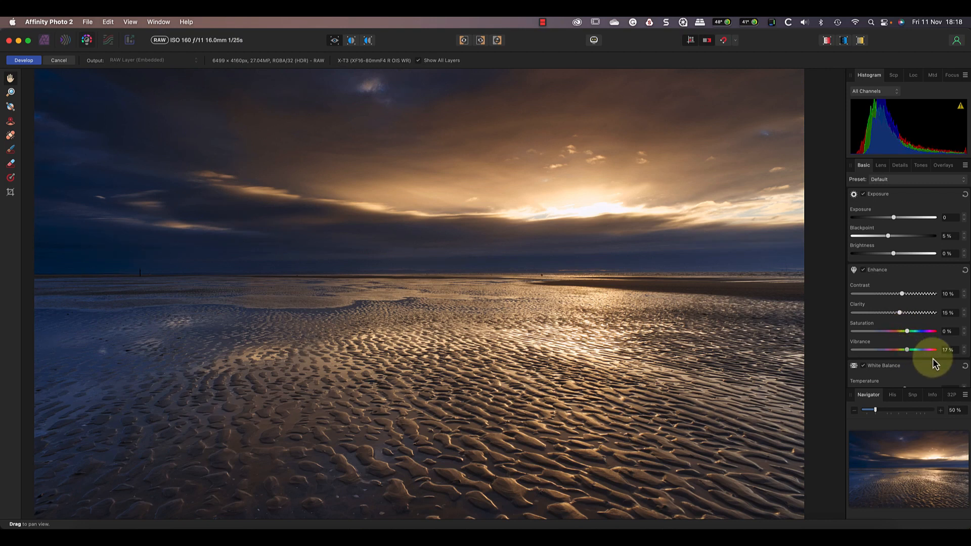
pyautogui.scroll(-3)
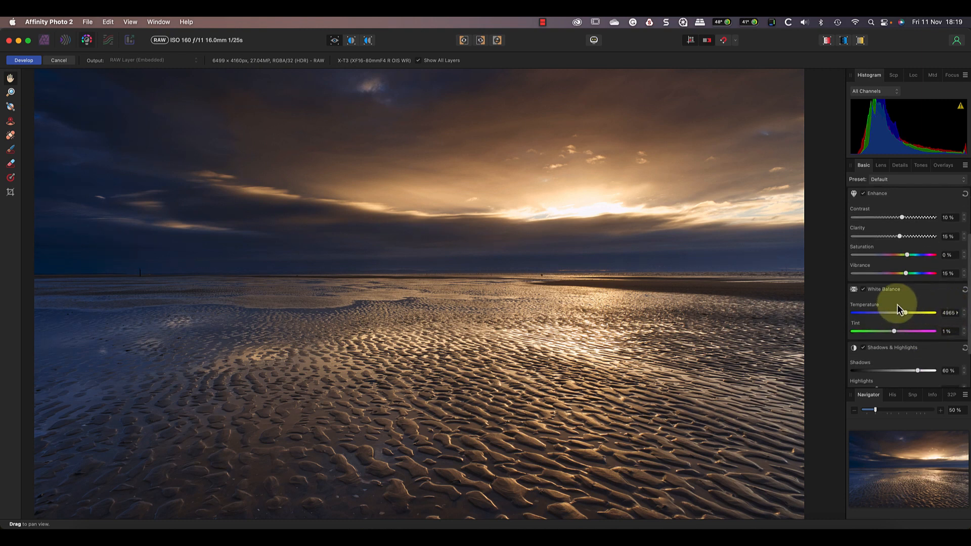
pyautogui.moveTo(889, 315)
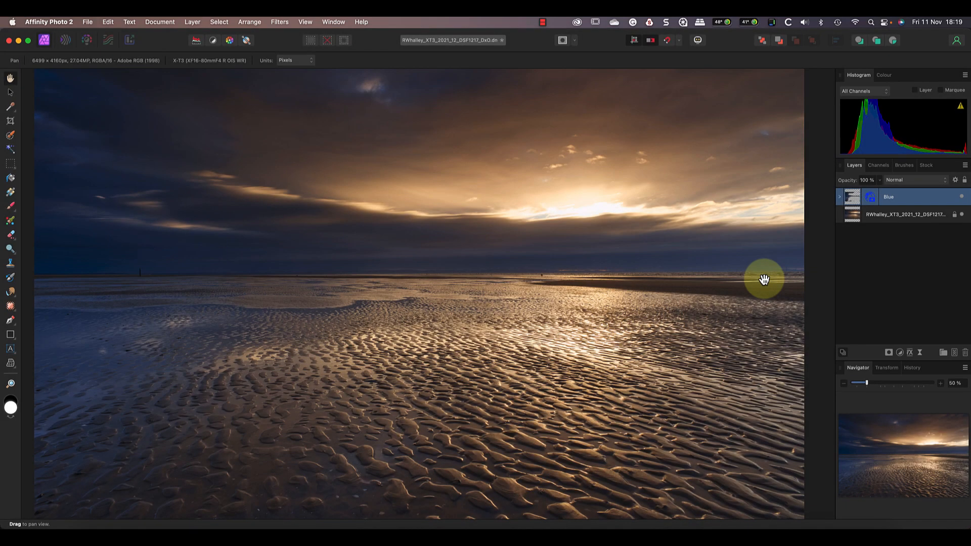
pyautogui.moveTo(962, 219)
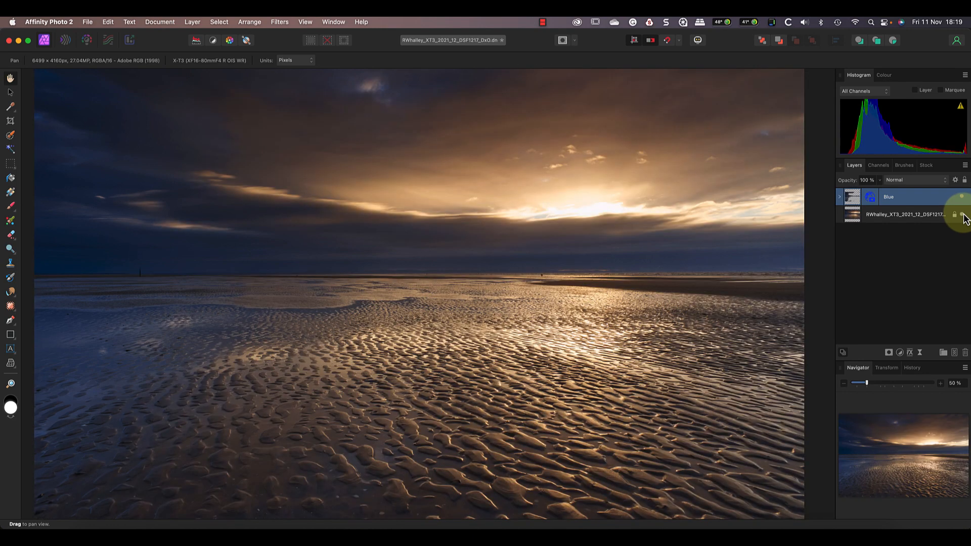
pyautogui.moveTo(963, 201)
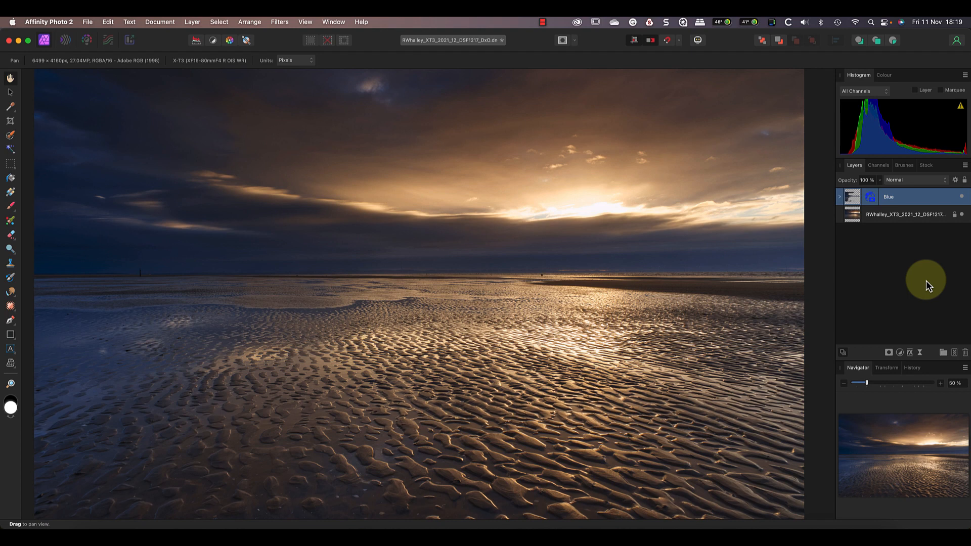
# Step: Bring up the mask type choices for the selected Blue layer
pyautogui.click(888, 352)
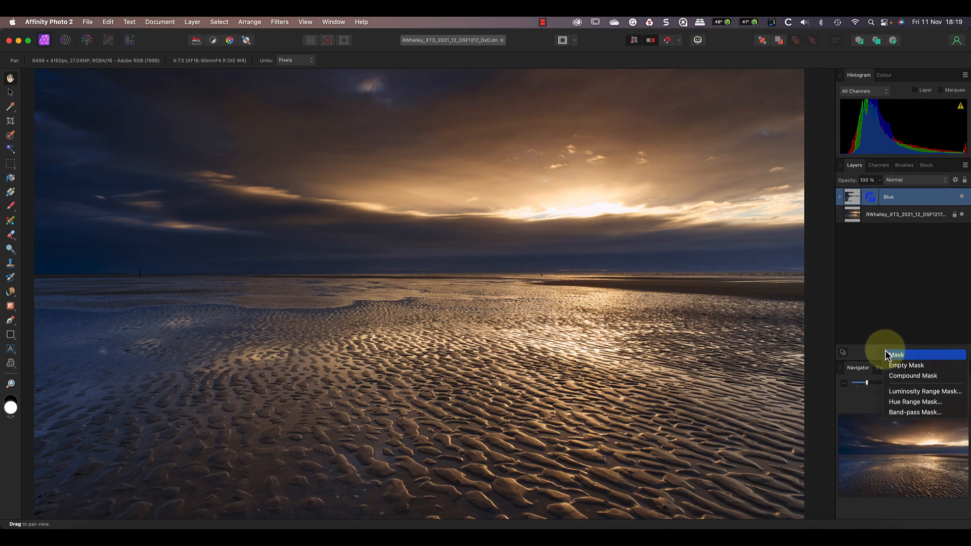
# Step: Add a plain pixel mask to Blue, then select the underlying sunset RAW layer
pyautogui.click(896, 355)
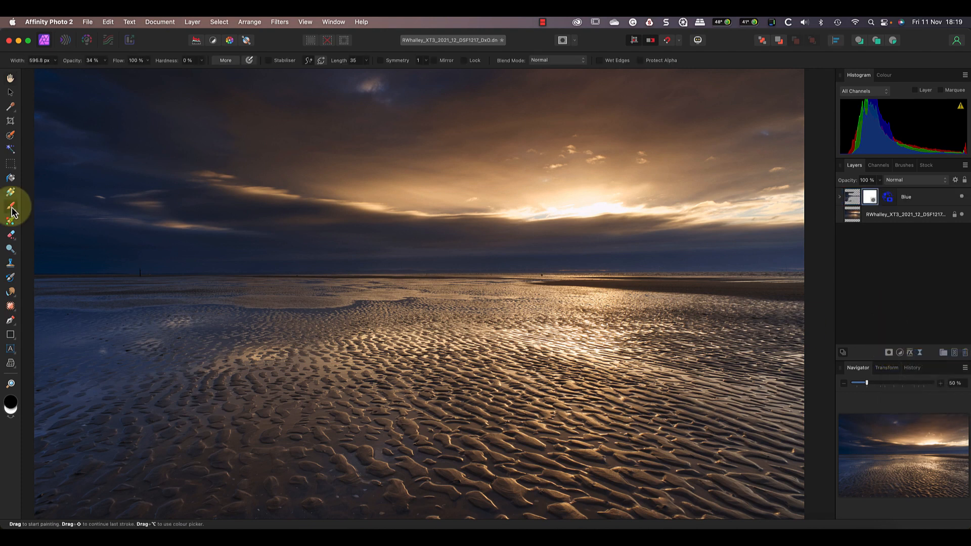
pyautogui.moveTo(118, 199)
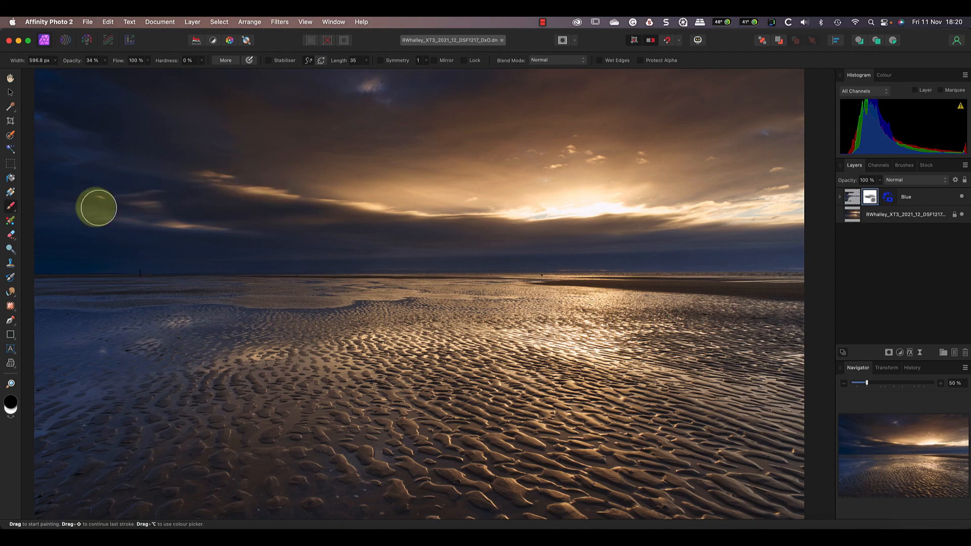
pyautogui.moveTo(44, 143)
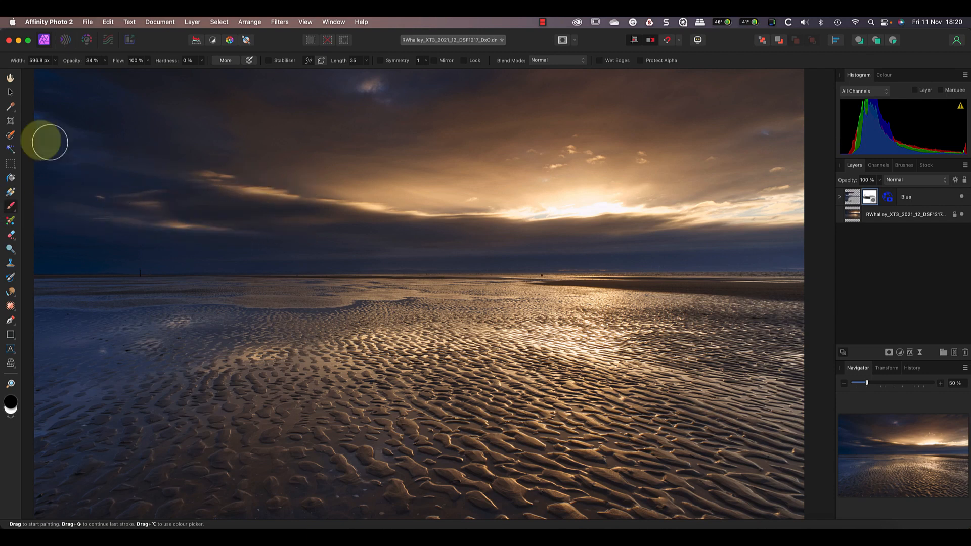
pyautogui.moveTo(495, 111)
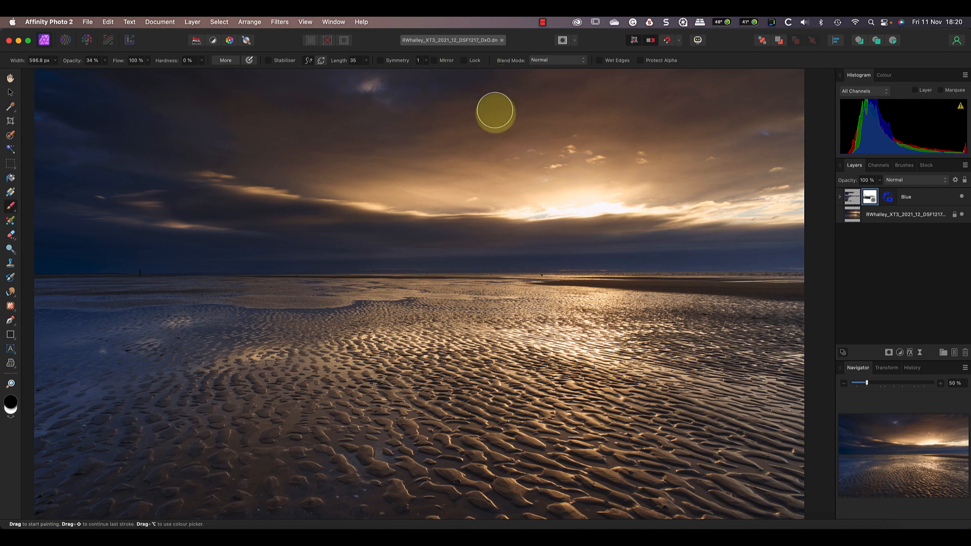
pyautogui.moveTo(217, 238)
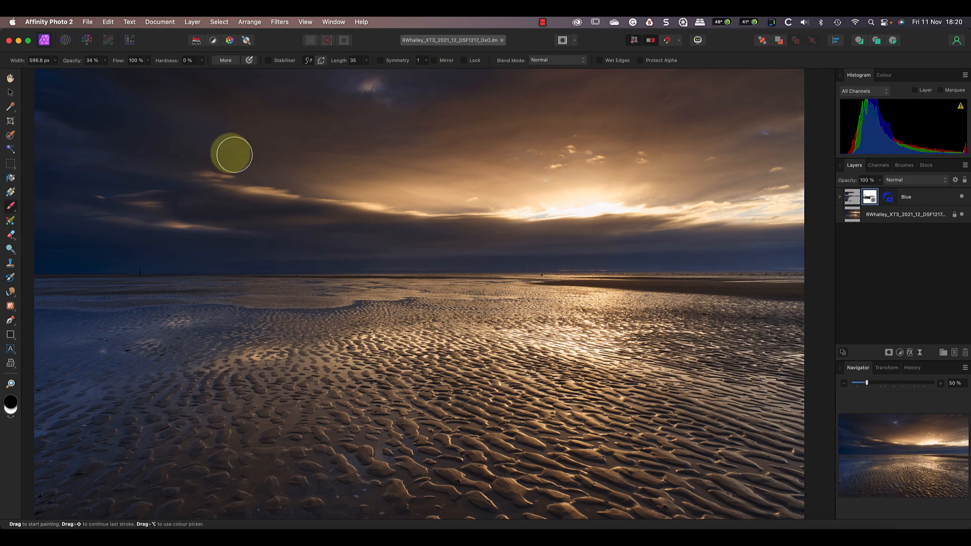
pyautogui.moveTo(123, 354)
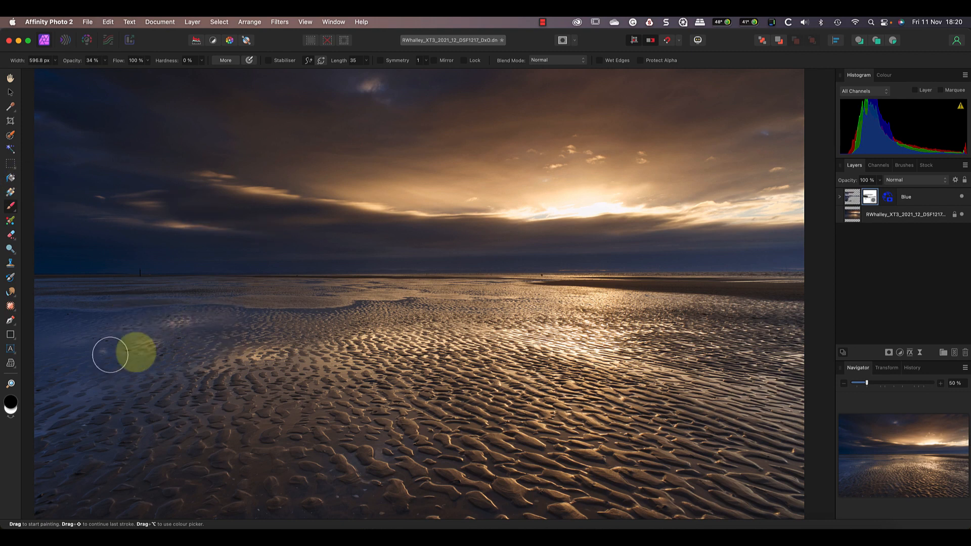
pyautogui.moveTo(199, 348)
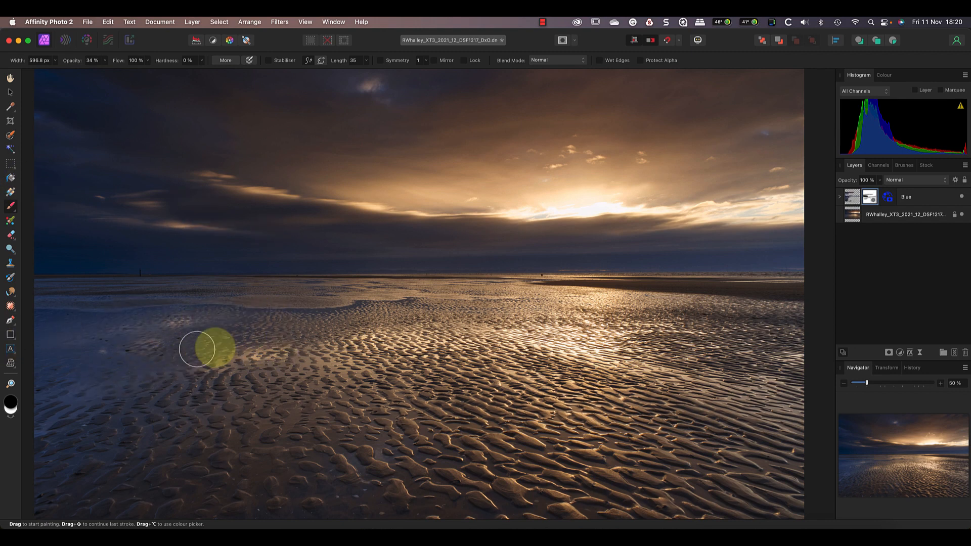
pyautogui.moveTo(827, 203)
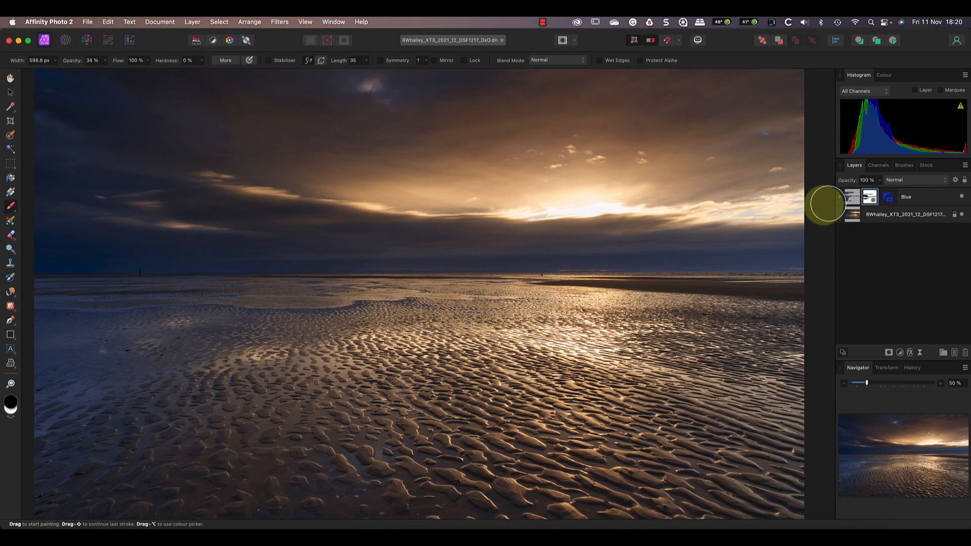
pyautogui.click(840, 197)
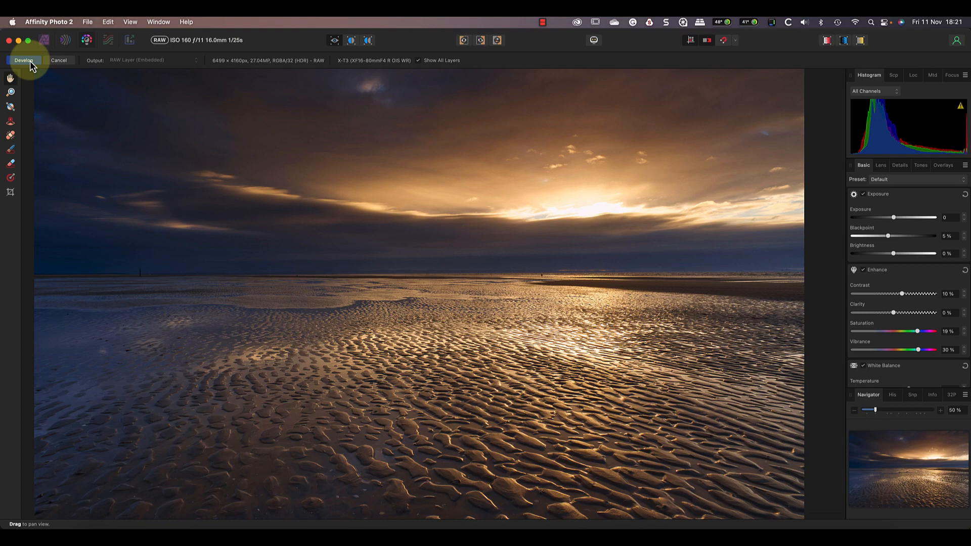
# Step: Commit the sunset layer's develop settings: Clarity 0%, Saturation 19%
pyautogui.click(23, 60)
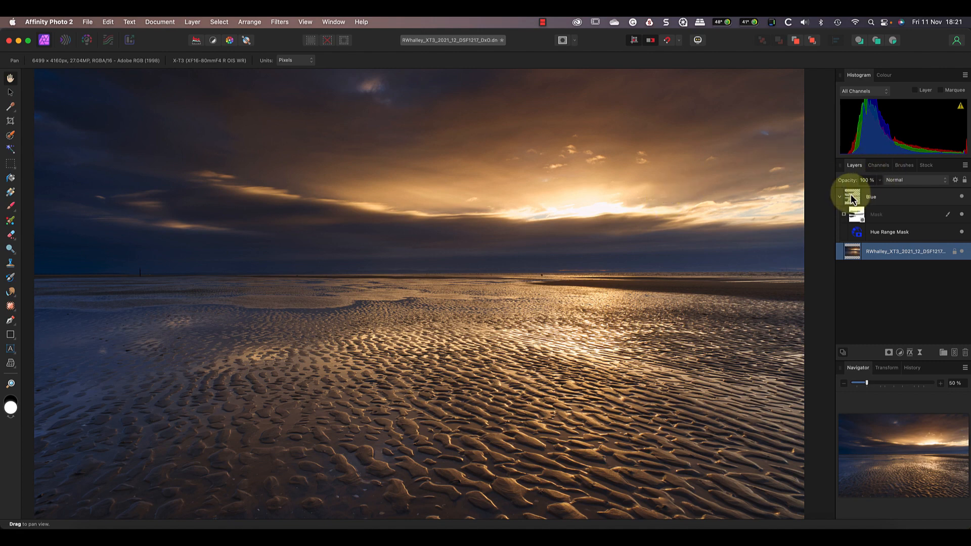
pyautogui.click(853, 197)
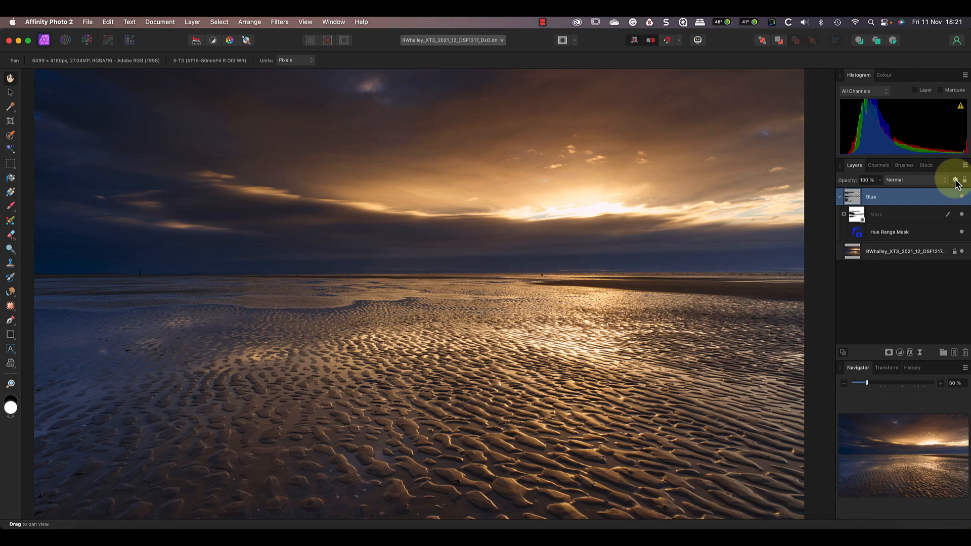
pyautogui.click(954, 180)
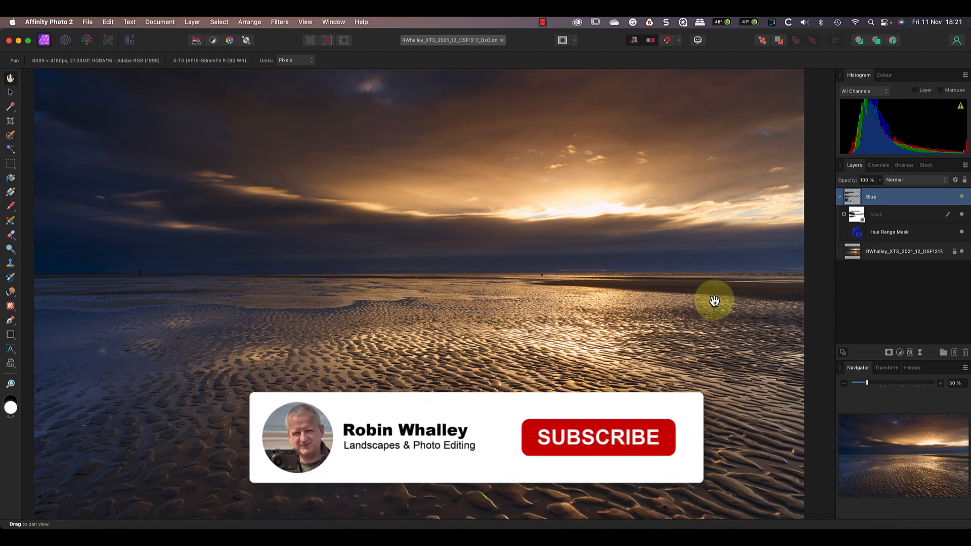
pyautogui.click(597, 437)
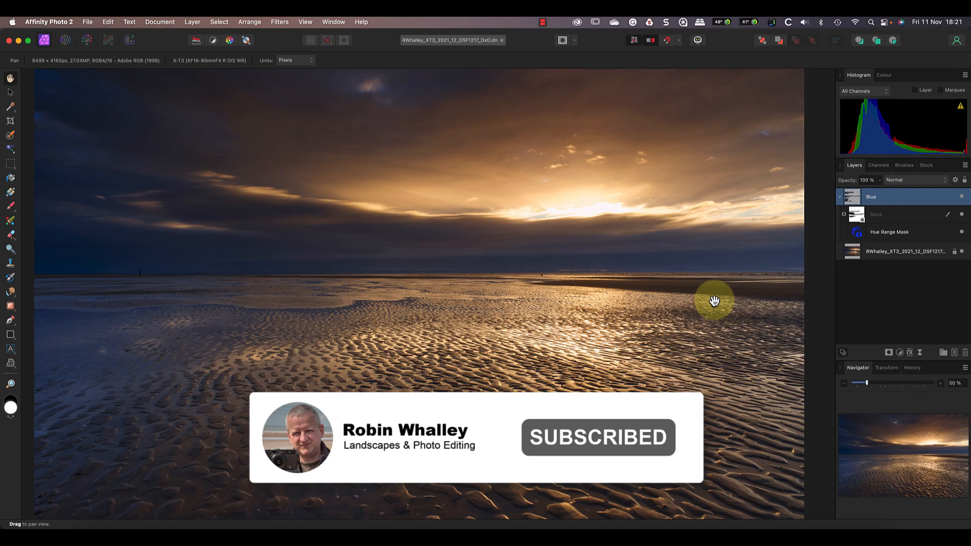